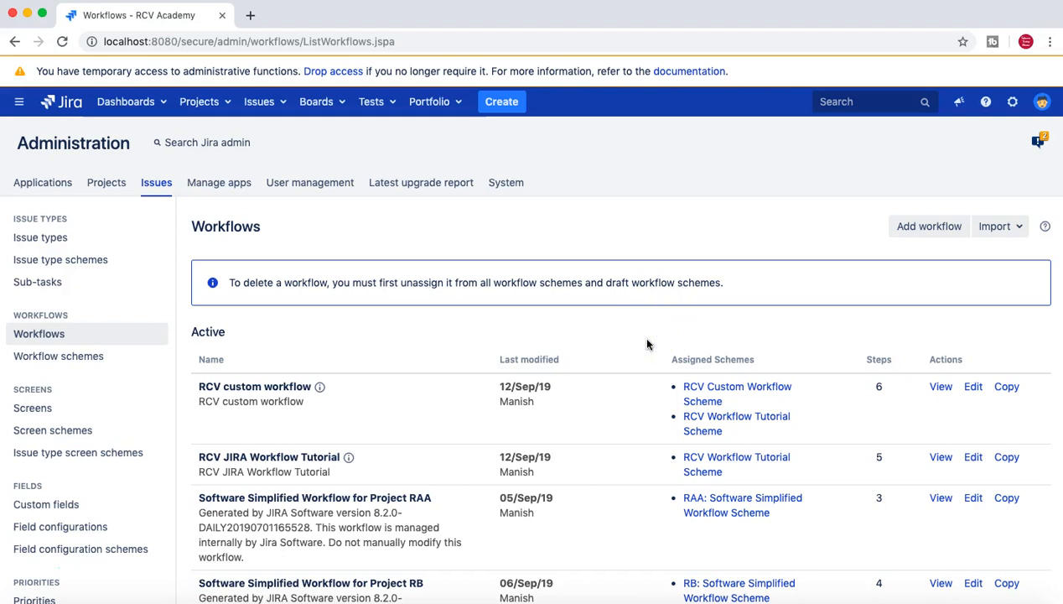
pyautogui.moveTo(396, 418)
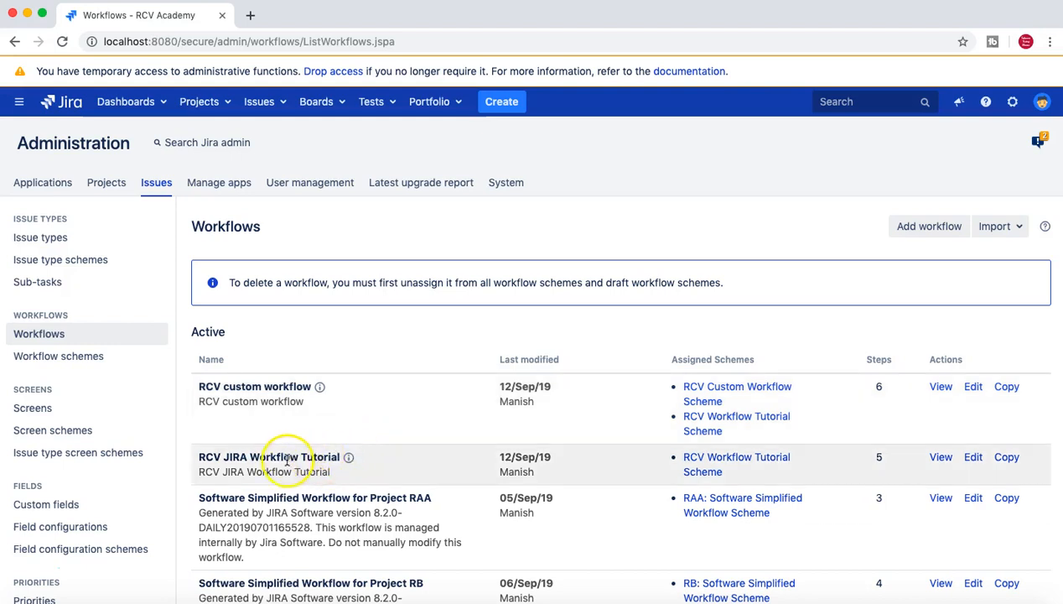
# Highlight the RCV JIRA Workflow Tutorial name in the Workflows list.
pyautogui.doubleClick(283, 457)
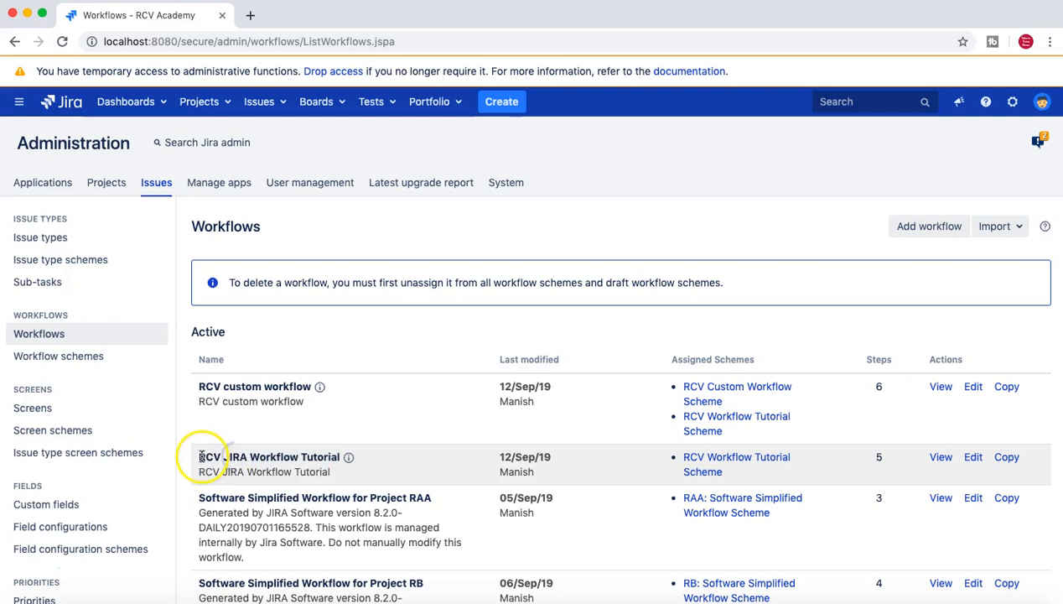
pyautogui.moveTo(766, 498)
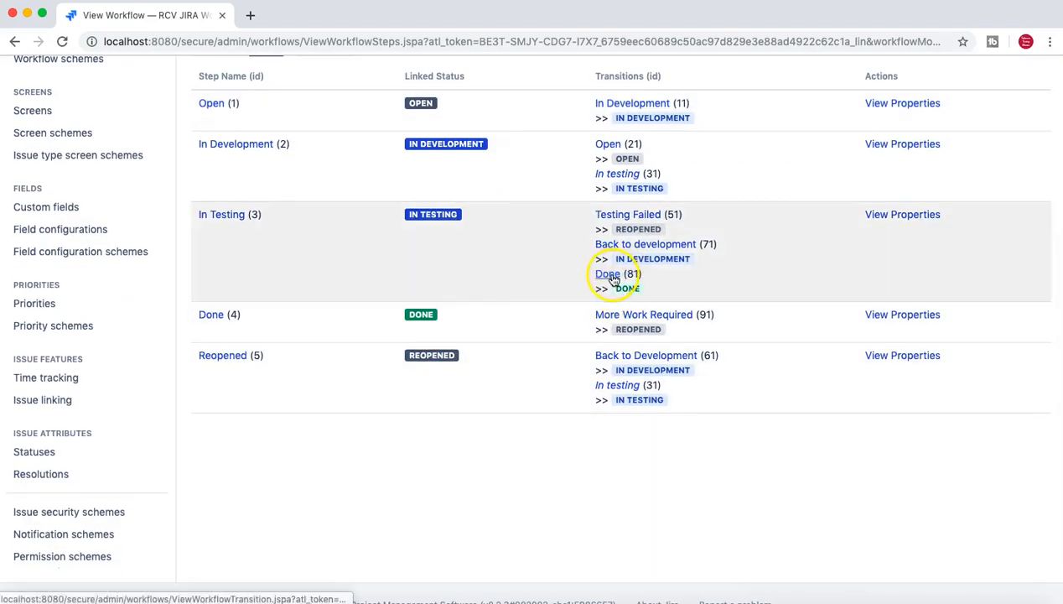
# View the Done transition's post functions, including the one setting Resolution to Done.
pyautogui.click(607, 274)
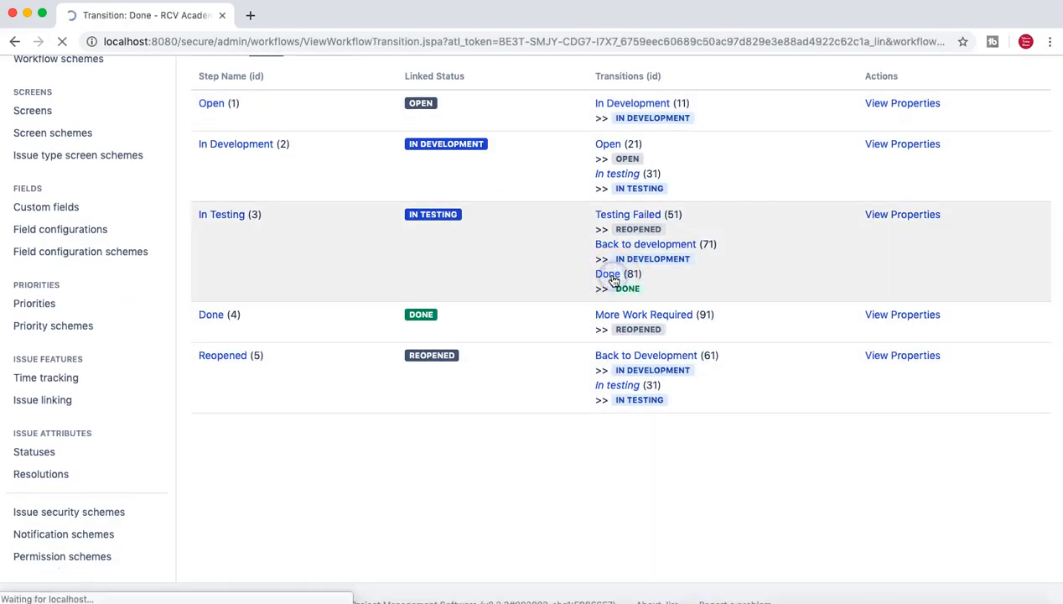
pyautogui.click(607, 273)
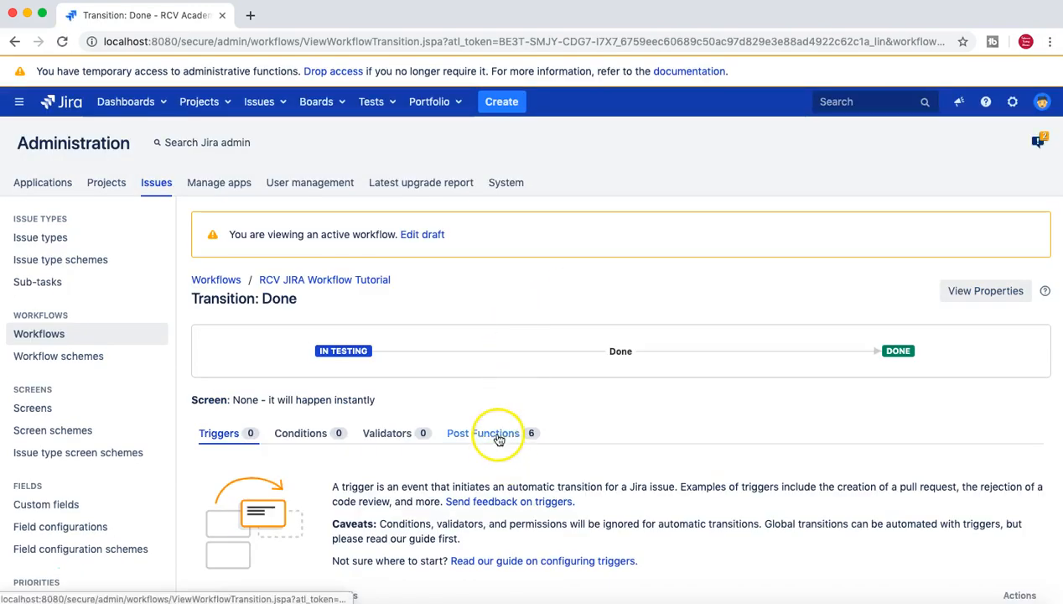
pyautogui.click(484, 434)
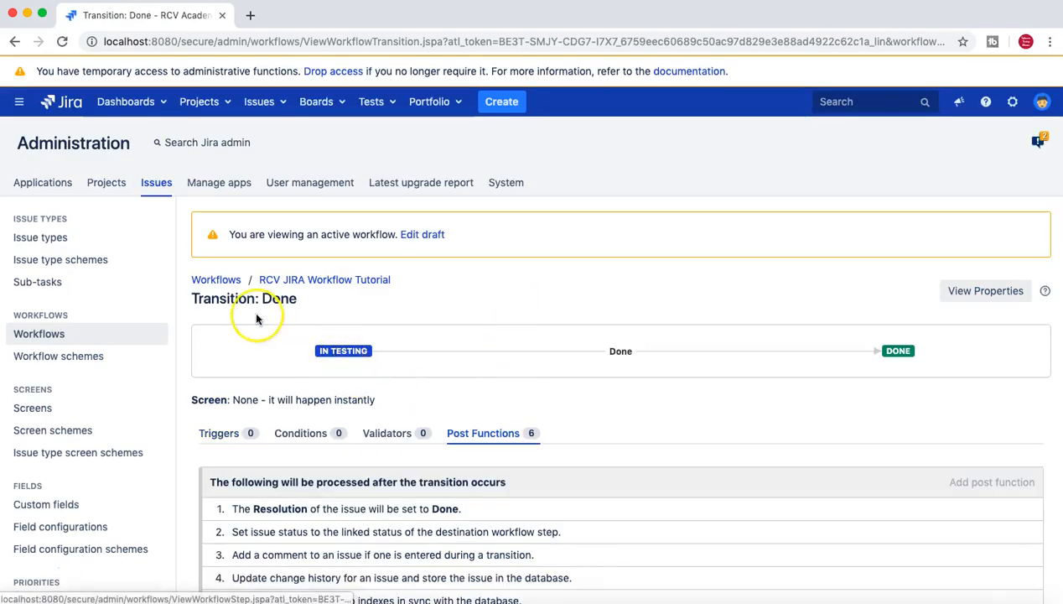
pyautogui.moveTo(339, 354)
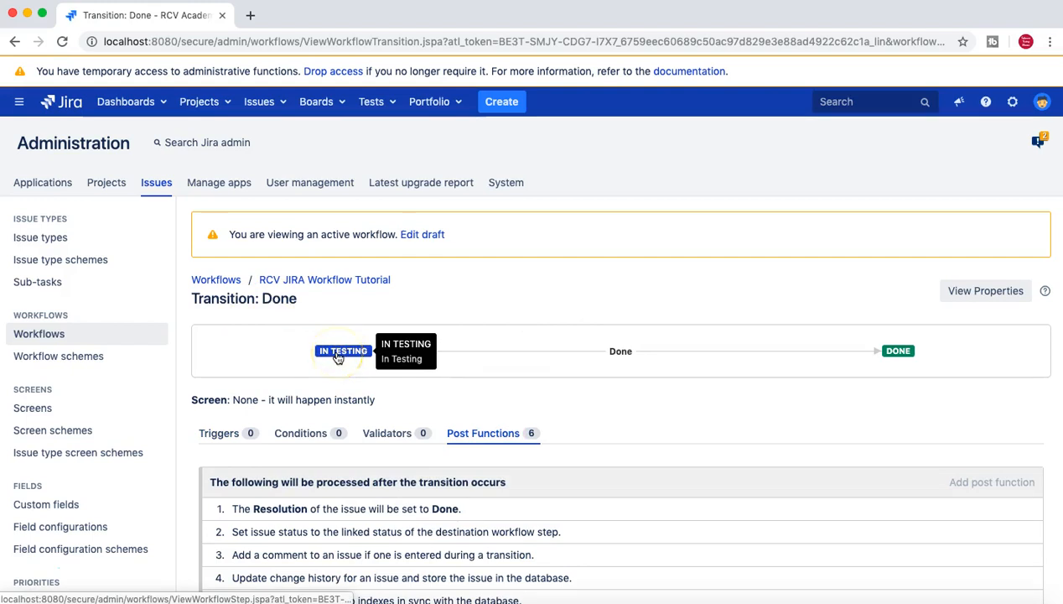
pyautogui.scroll(-3)
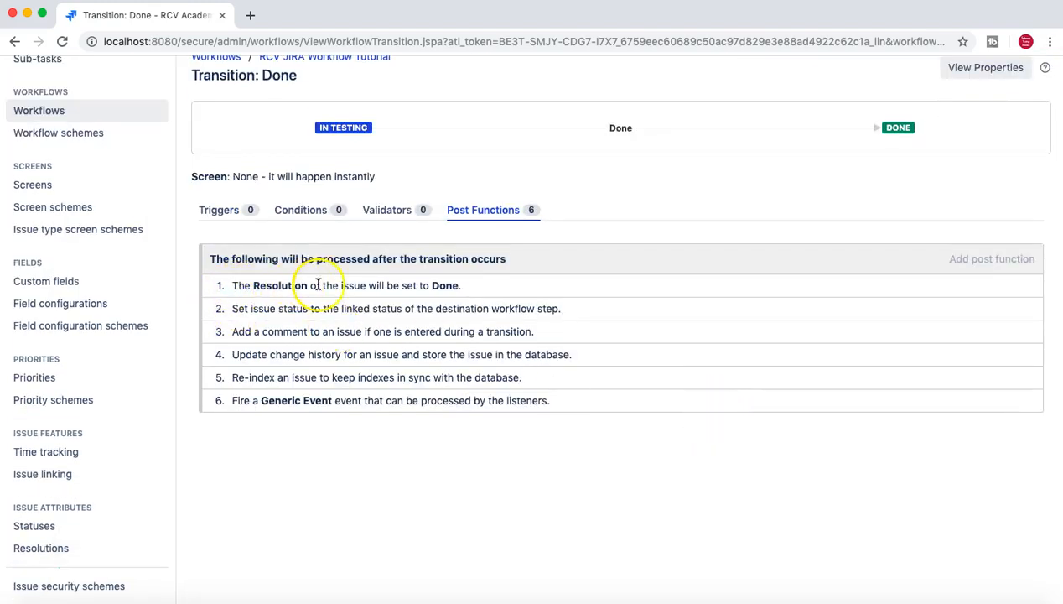
pyautogui.moveTo(465, 291)
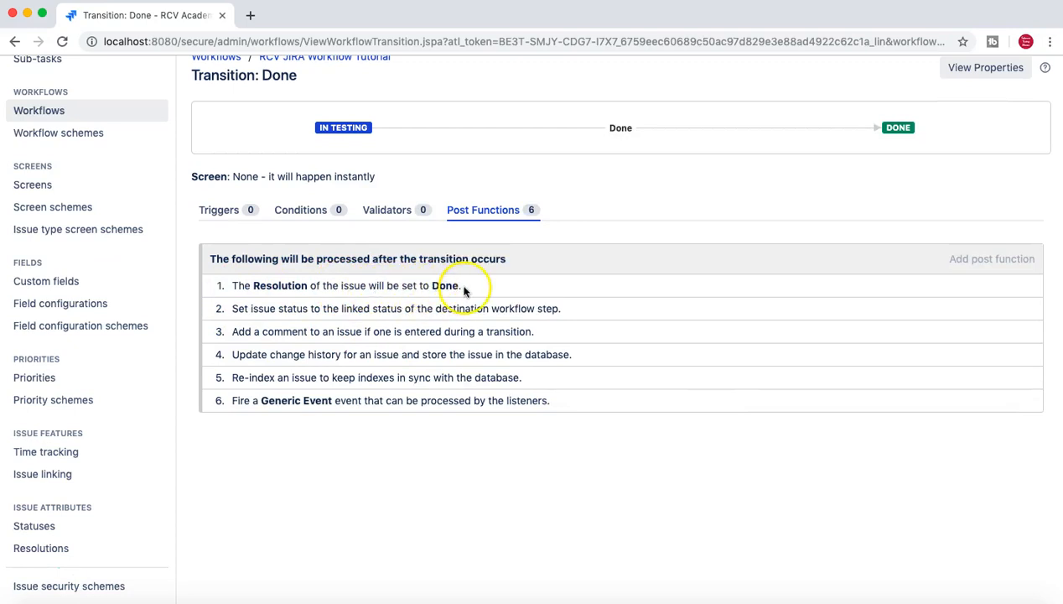
pyautogui.moveTo(280, 301)
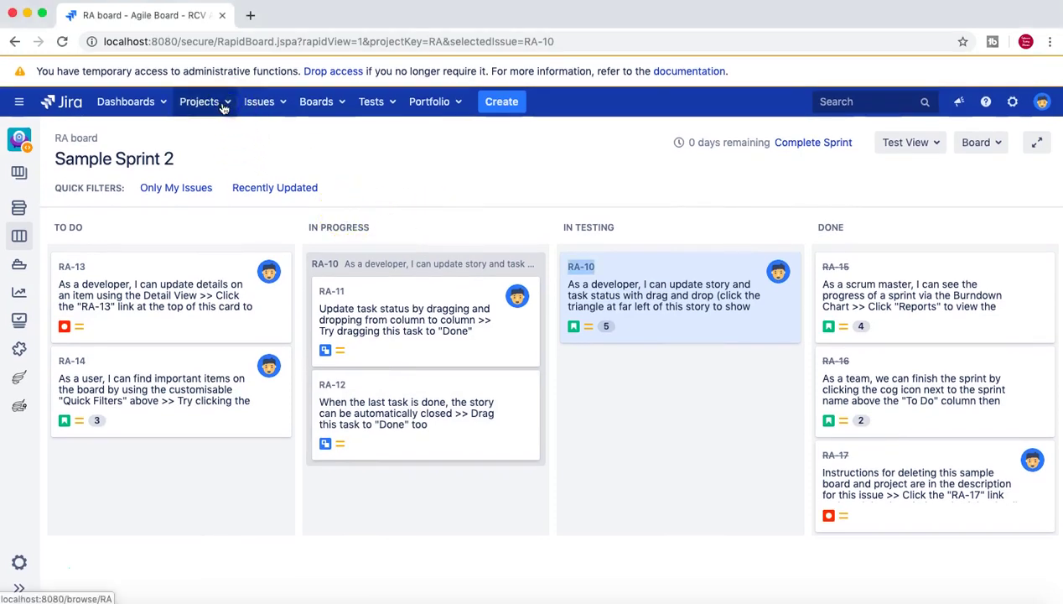
# Show the Projects list with RCV Academy as the current project.
pyautogui.click(199, 102)
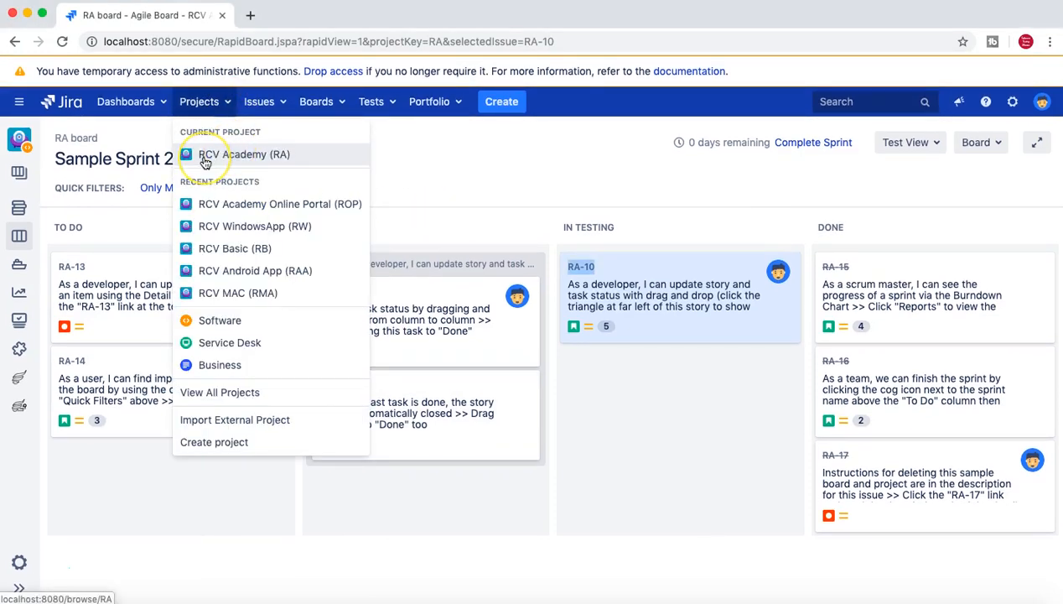
pyautogui.moveTo(431, 157)
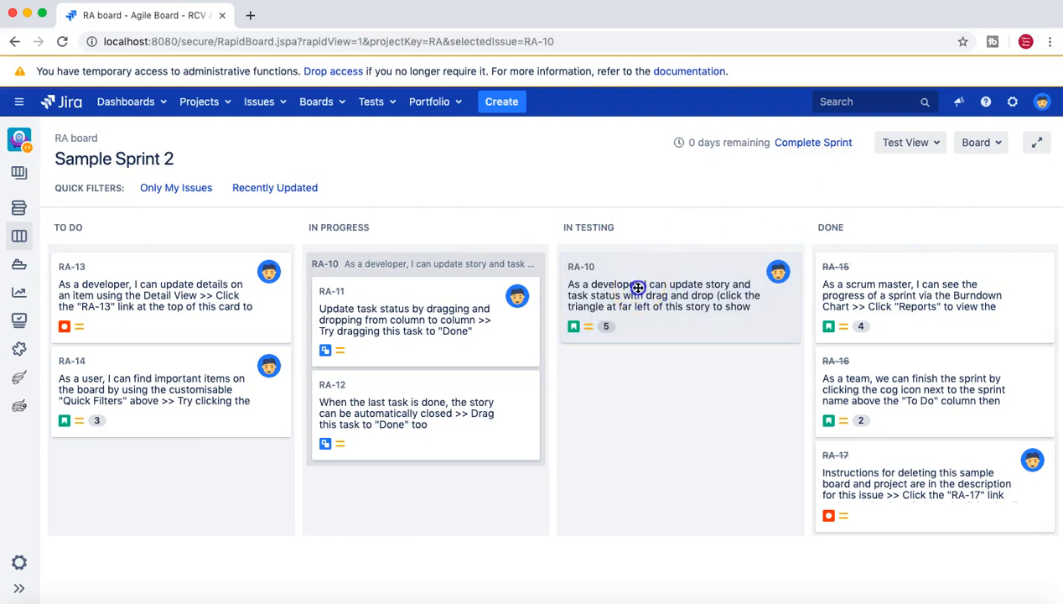
pyautogui.moveTo(634, 287)
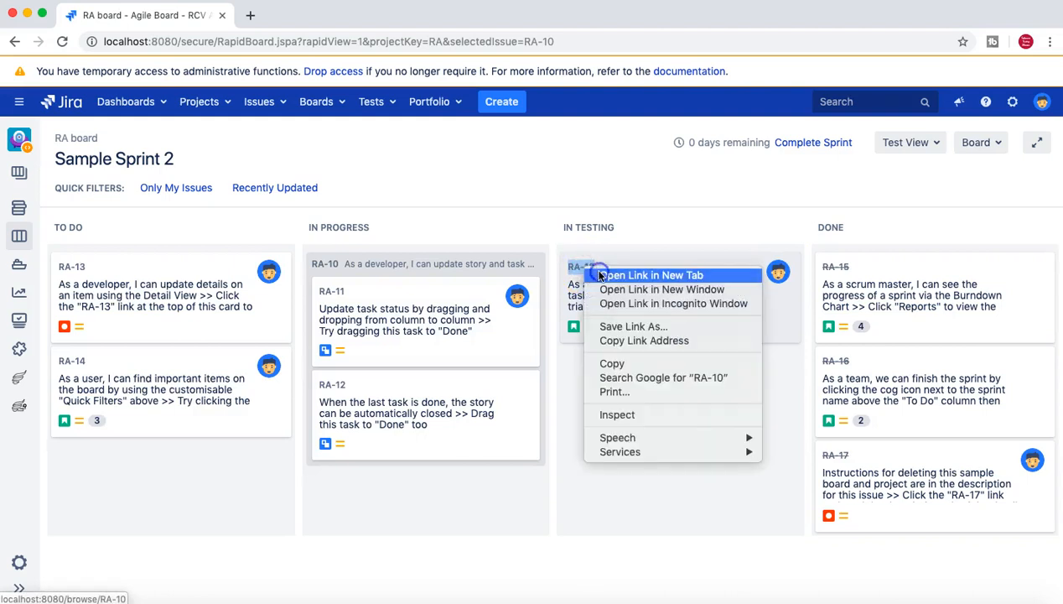
# View story RA-10 in a new tab, showing status In Testing and resolution Unresolved.
pyautogui.click(654, 275)
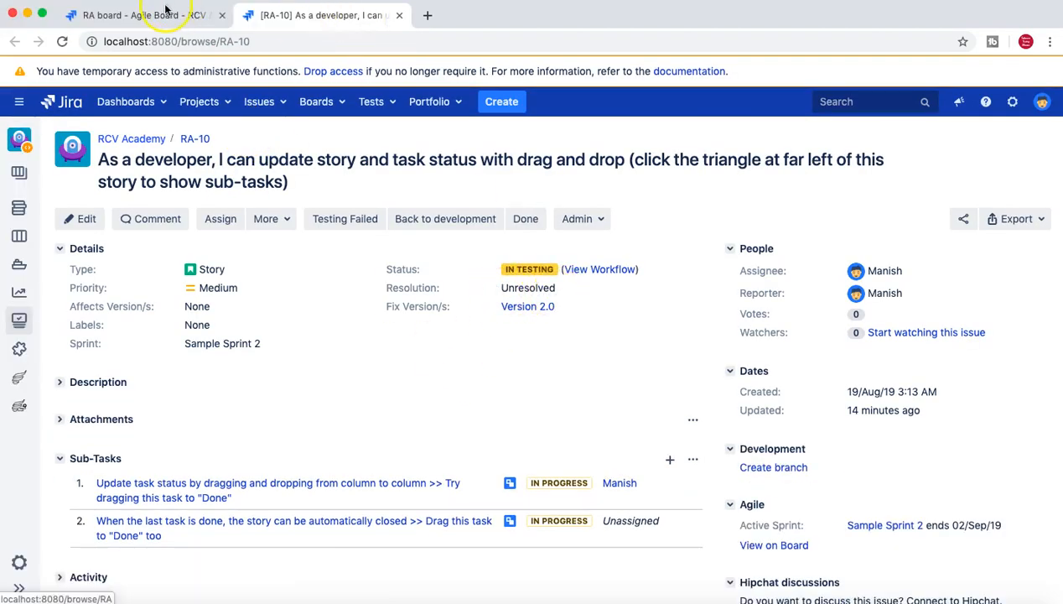
pyautogui.click(134, 15)
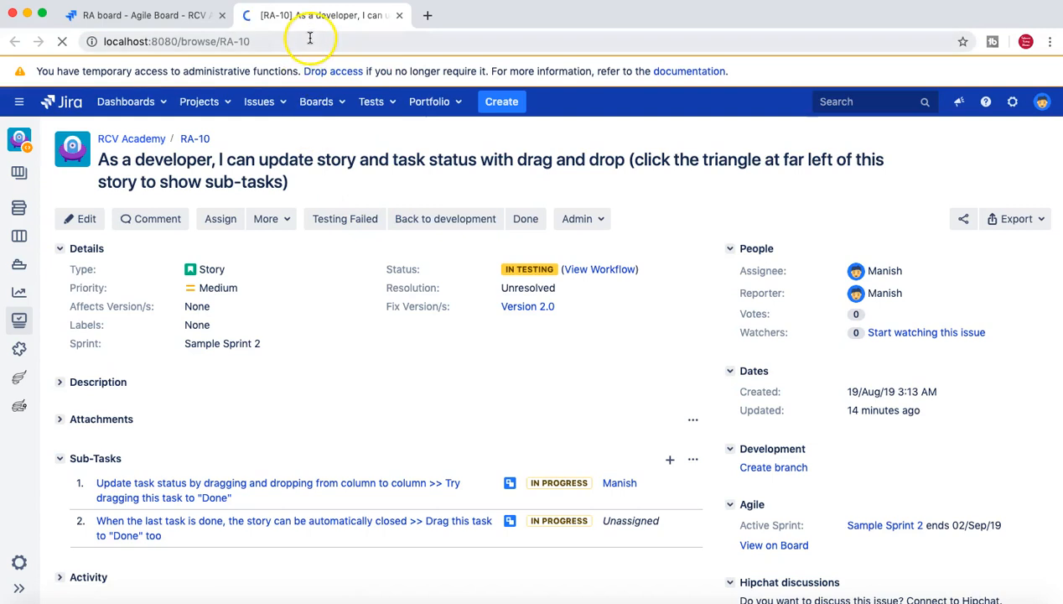
# Move RA-10 to Done and confirm its Resolution is now Done with a resolved date.
pyautogui.click(526, 219)
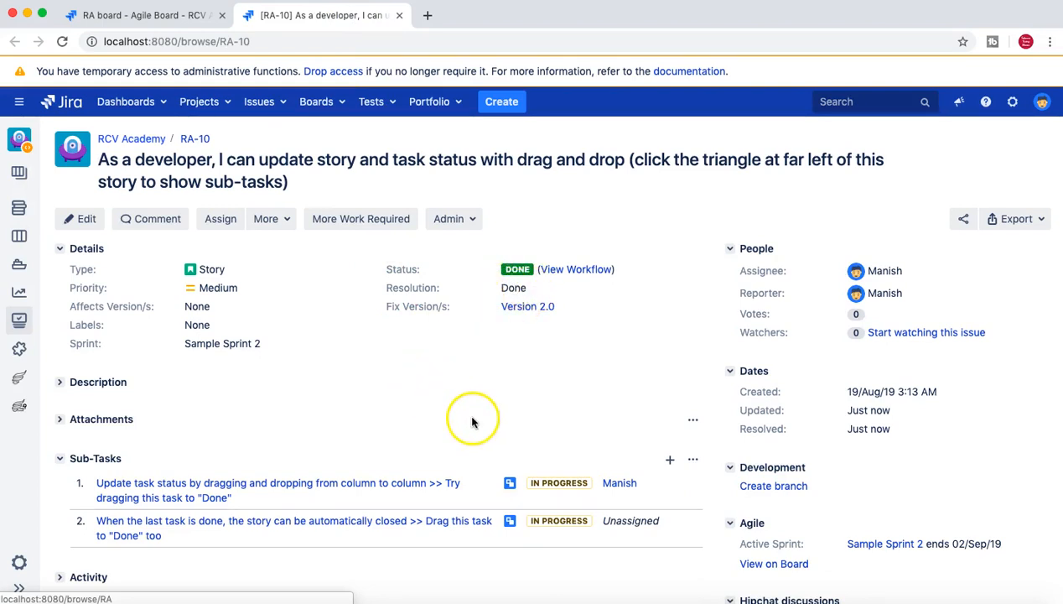
pyautogui.moveTo(474, 421)
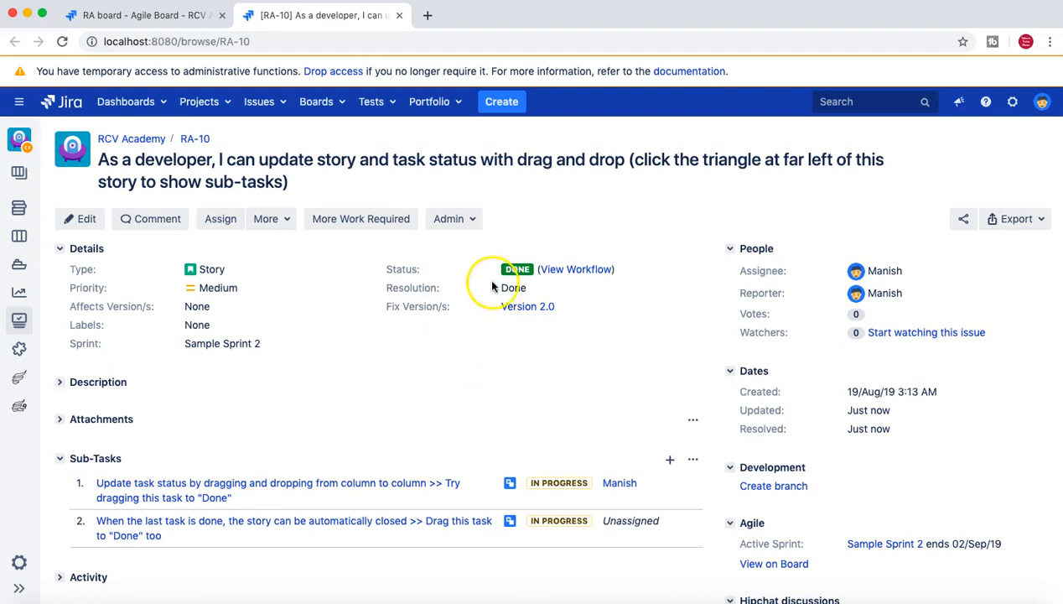
pyautogui.moveTo(486, 328)
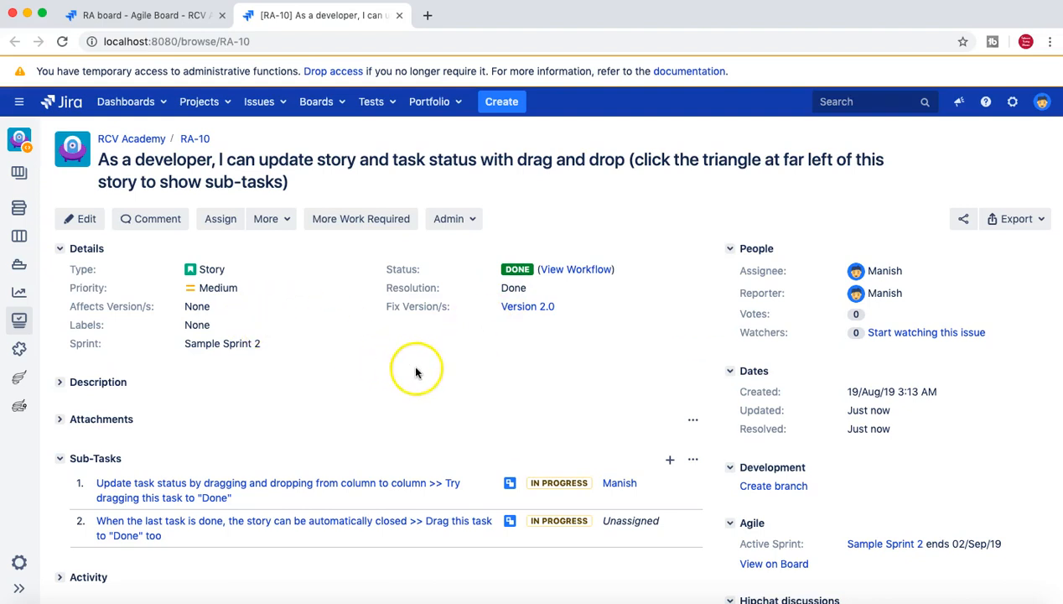
pyautogui.moveTo(454, 356)
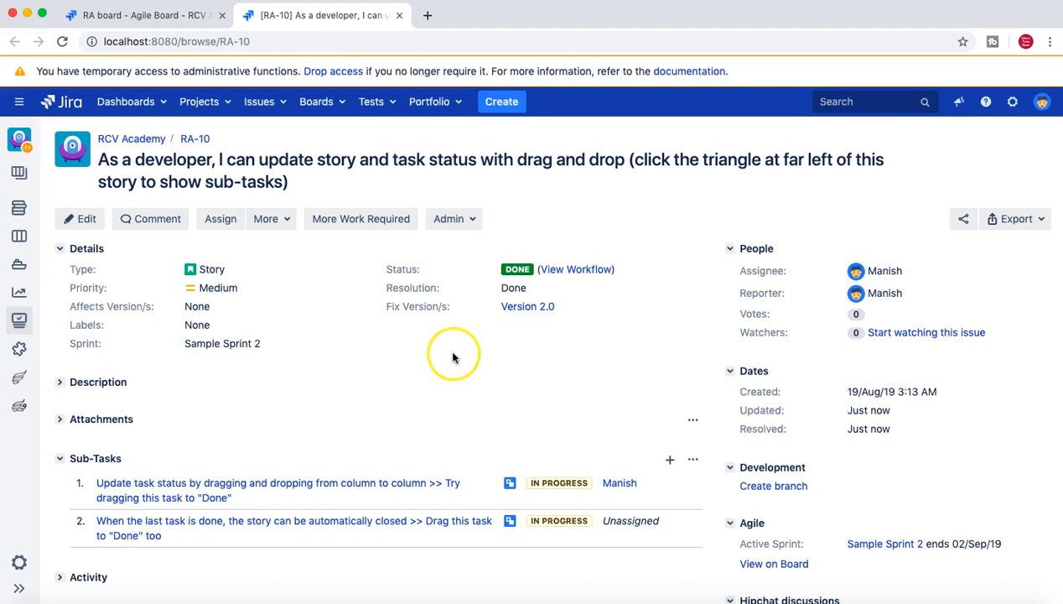
pyautogui.scroll(-3)
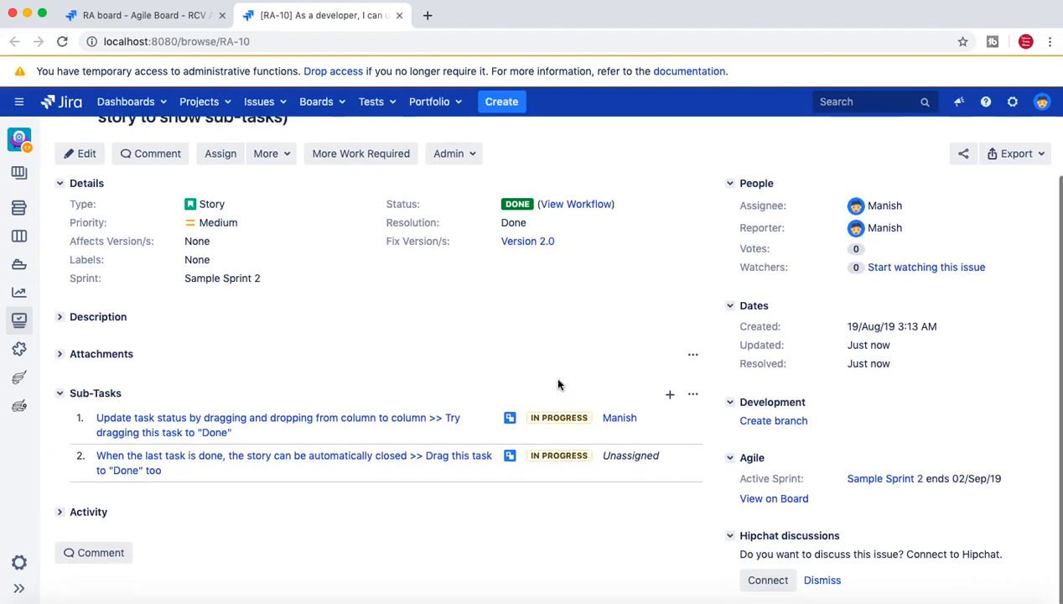
pyautogui.scroll(3)
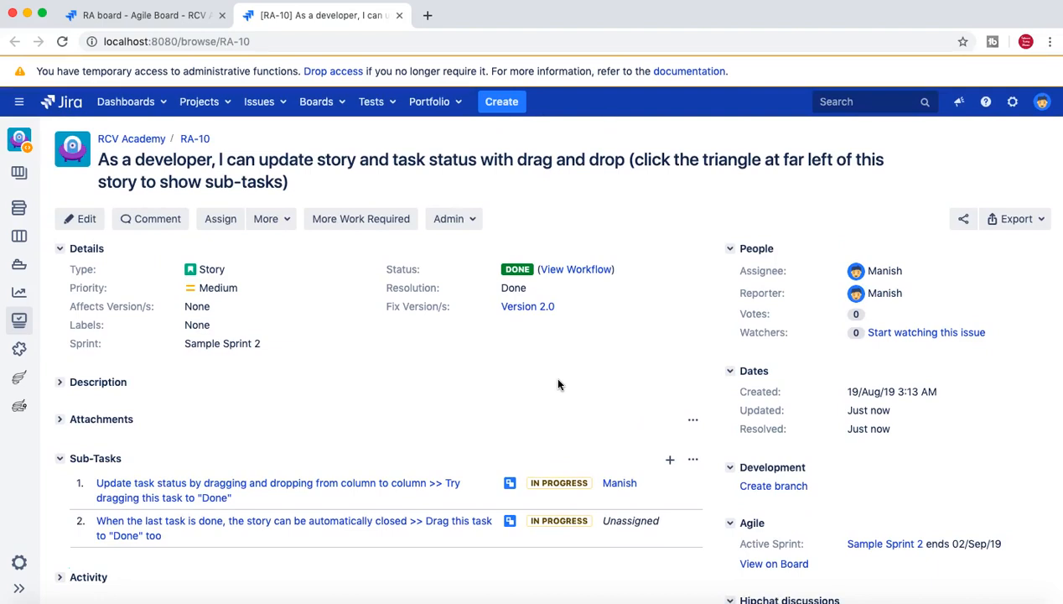
pyautogui.moveTo(766, 281)
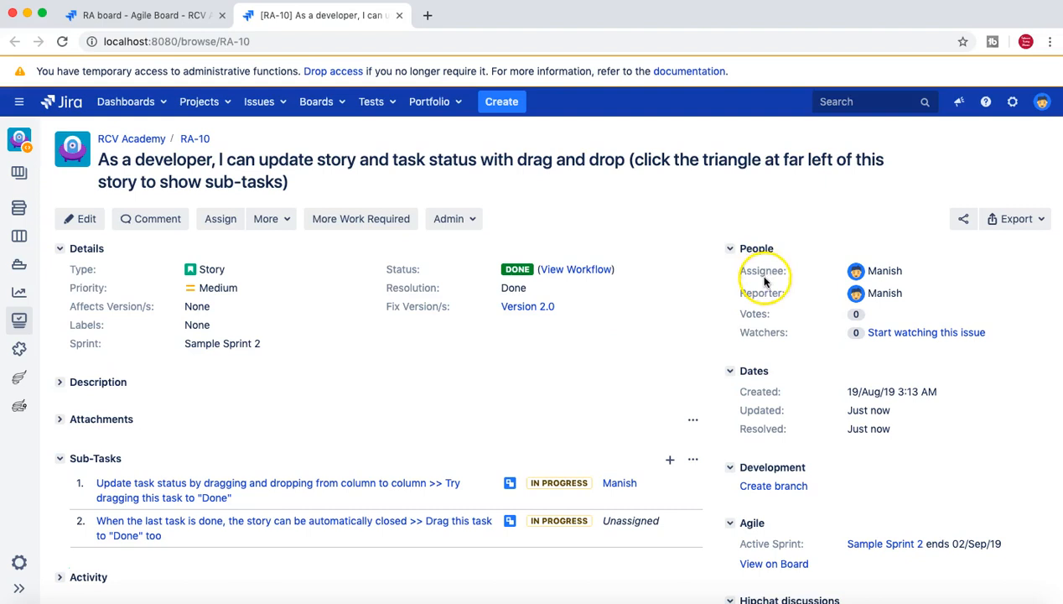
pyautogui.moveTo(639, 319)
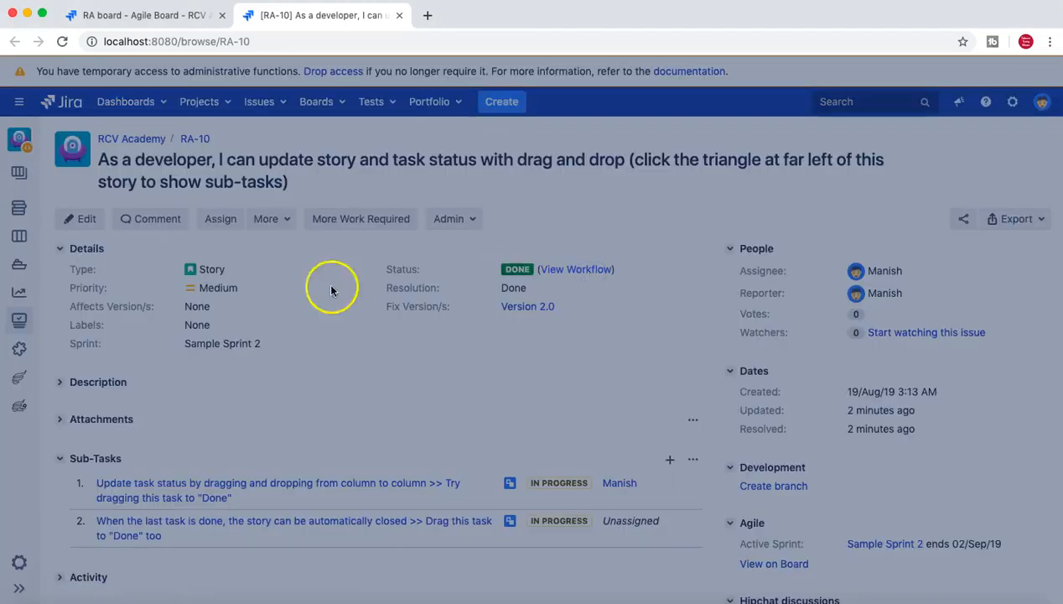
# Review RA-10's workflow diagram and close it.
pyautogui.click(576, 268)
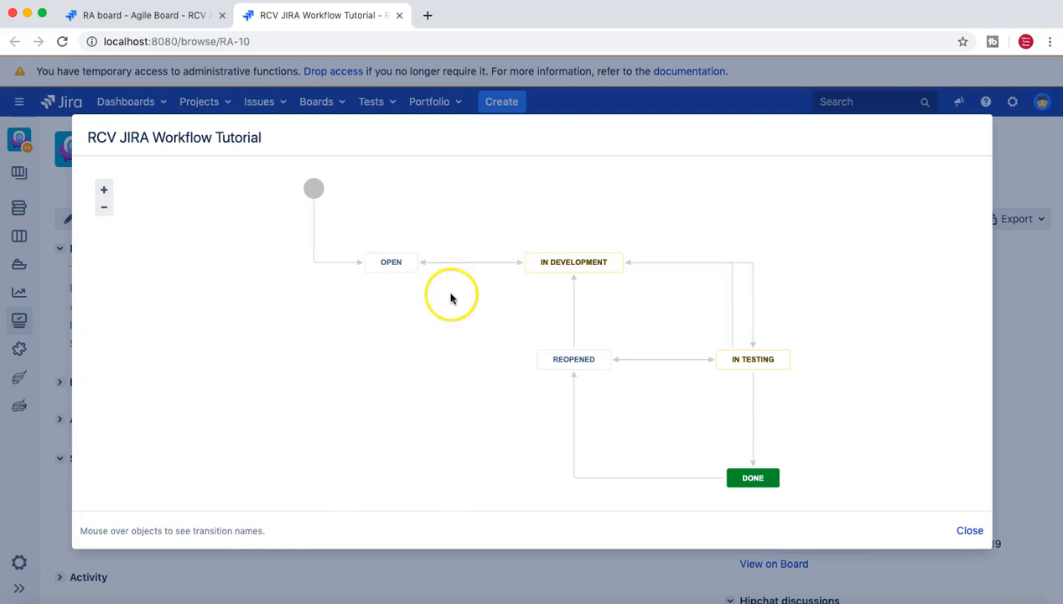
pyautogui.moveTo(330, 246)
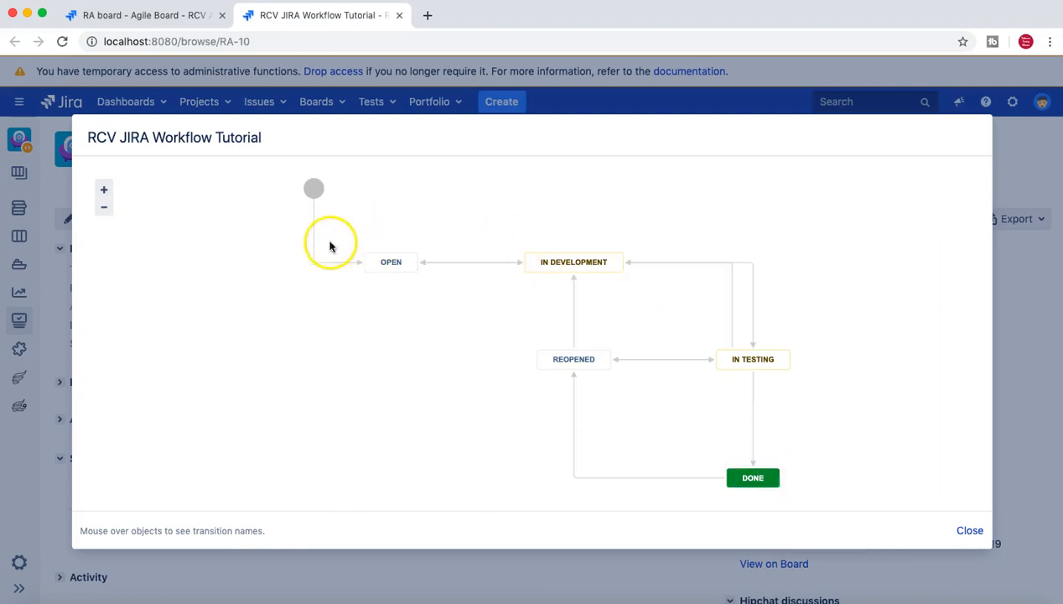
pyautogui.moveTo(684, 494)
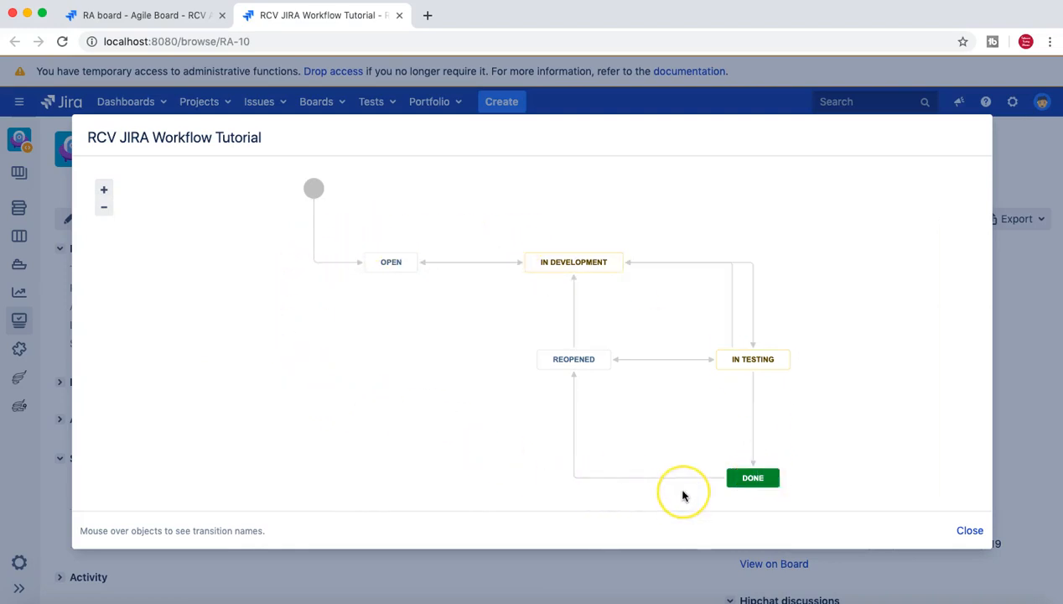
pyautogui.moveTo(685, 494)
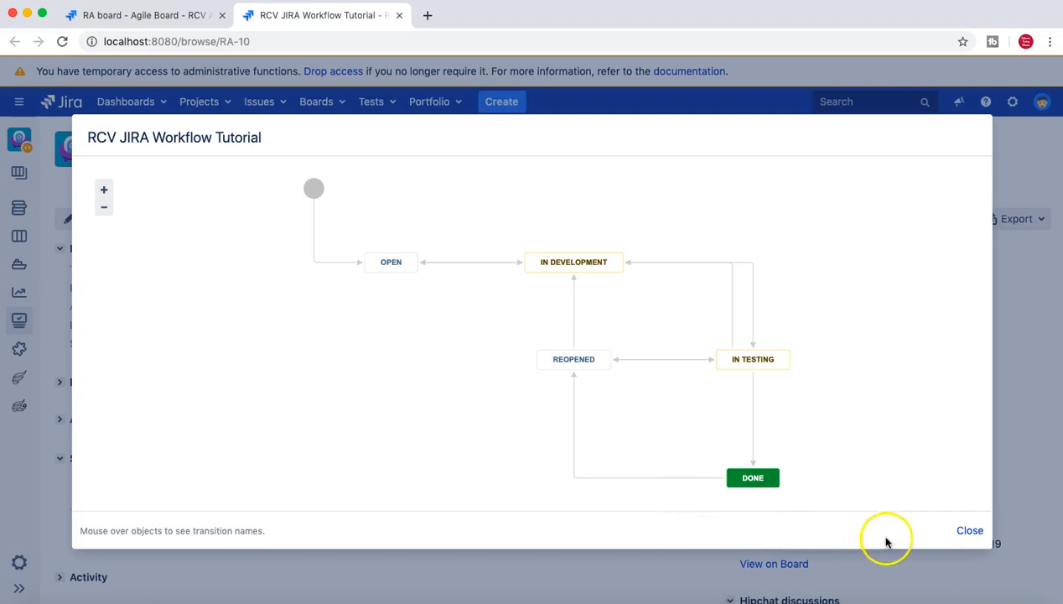
pyautogui.click(969, 530)
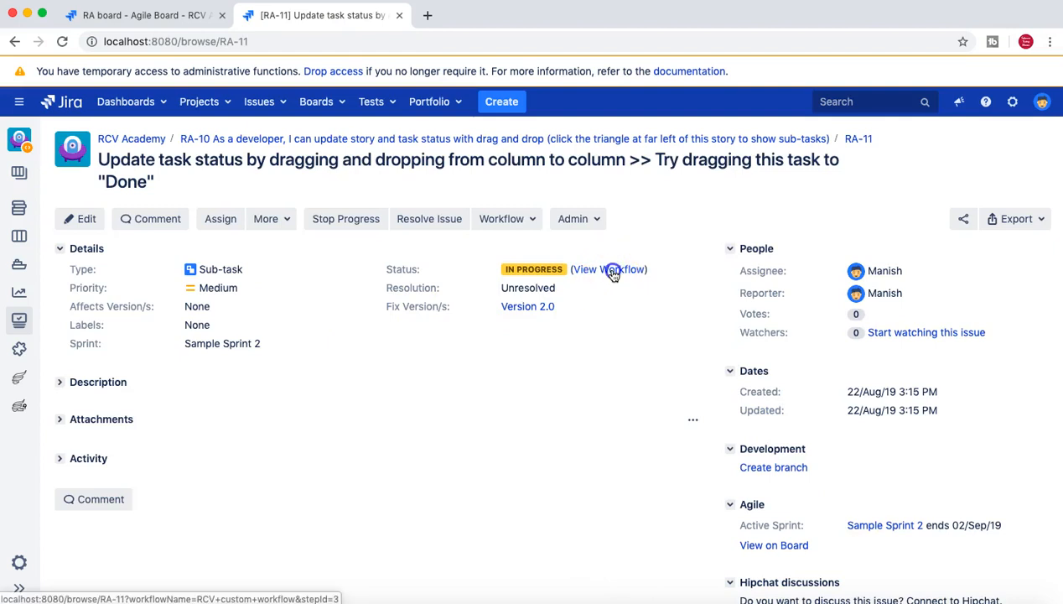
pyautogui.click(609, 269)
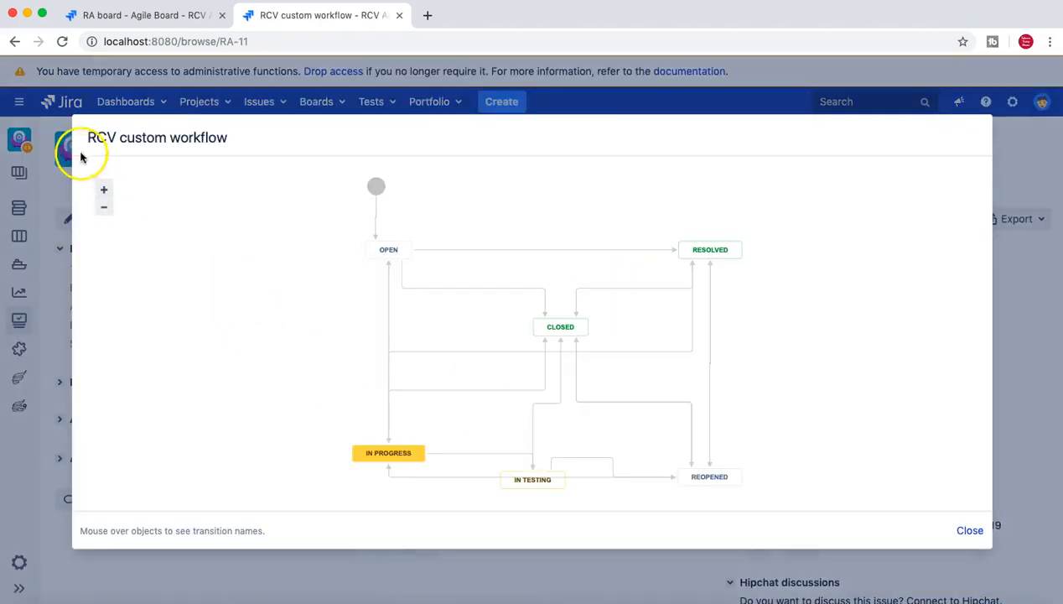
pyautogui.moveTo(785, 428)
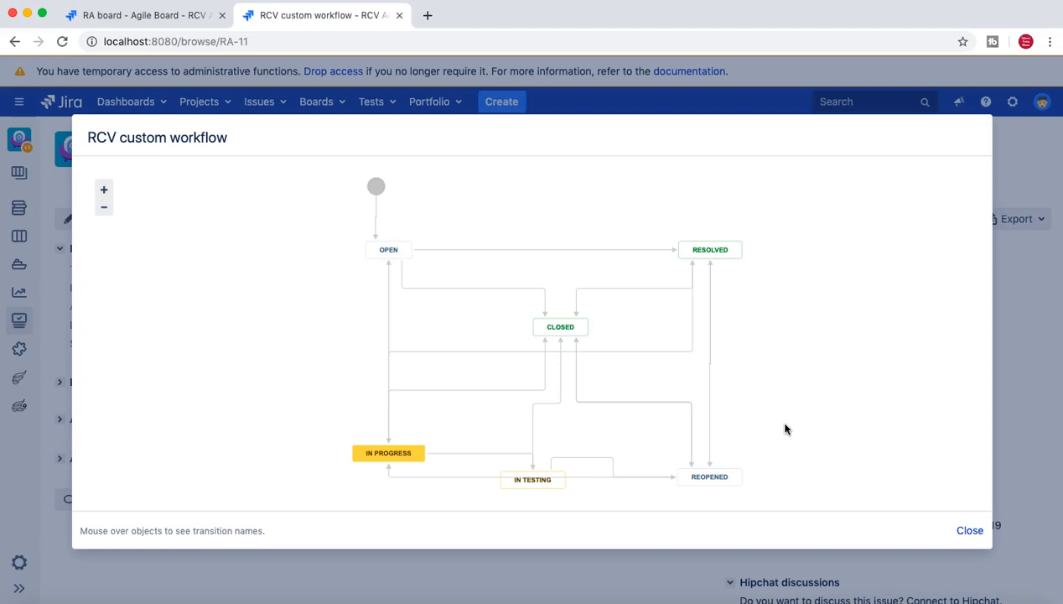
pyautogui.click(968, 530)
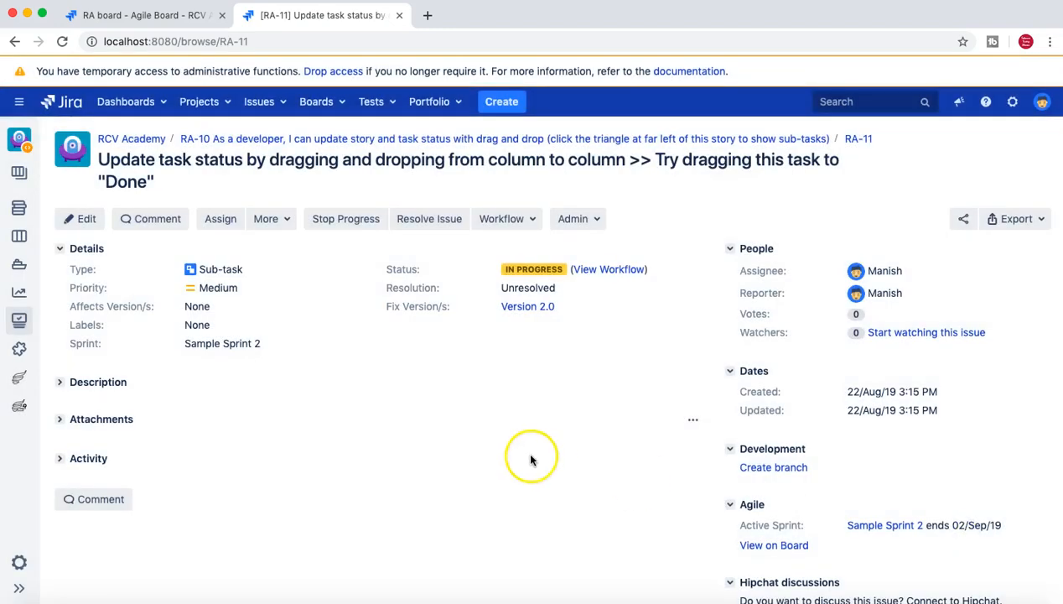
pyautogui.moveTo(18, 237)
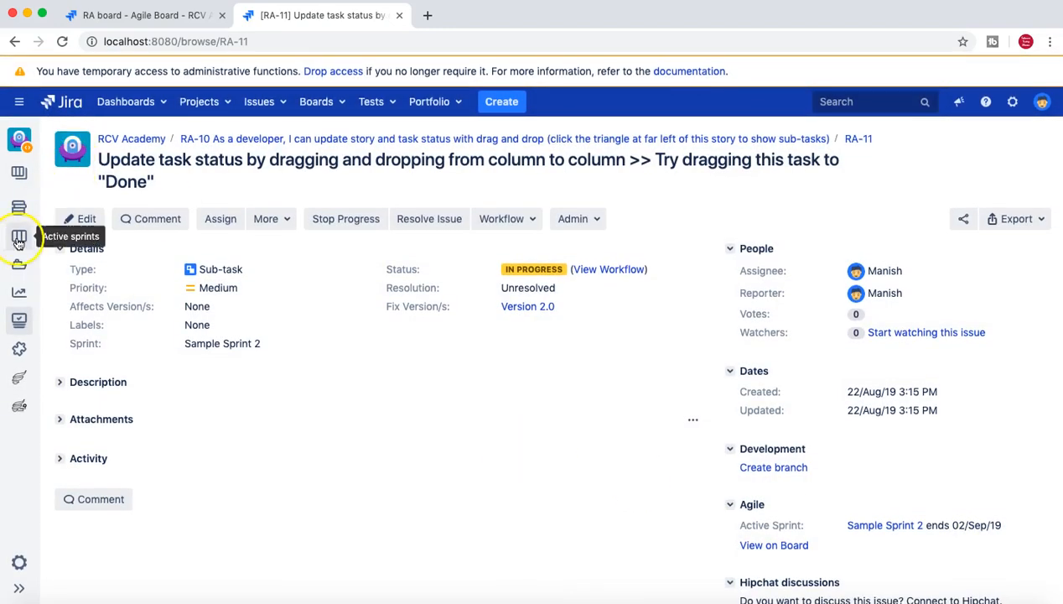
# Return to the active sprint board and go to its configuration settings.
pyautogui.click(18, 236)
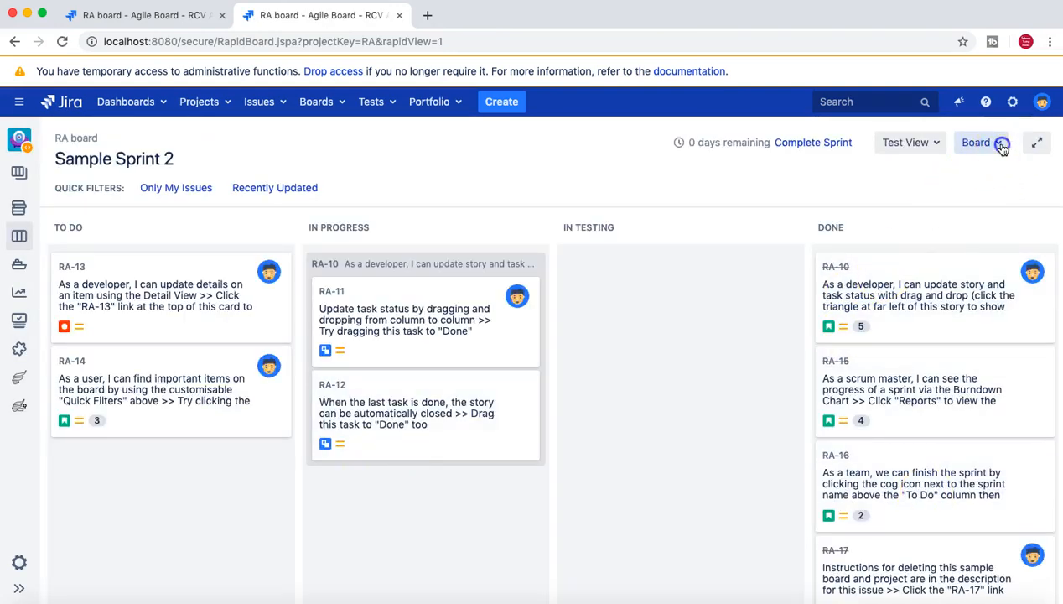
pyautogui.click(981, 141)
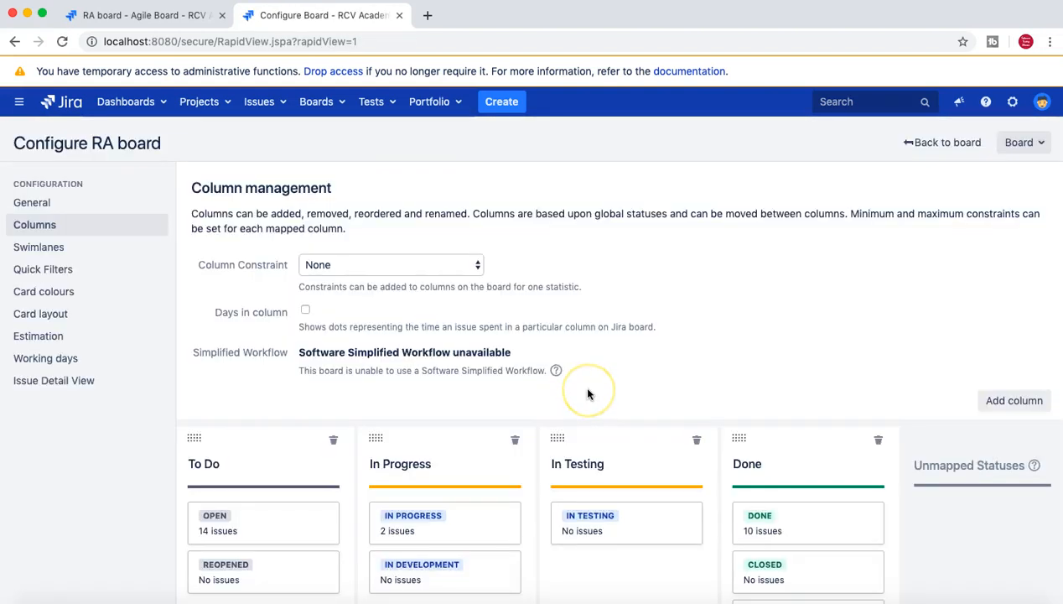
pyautogui.moveTo(381, 382)
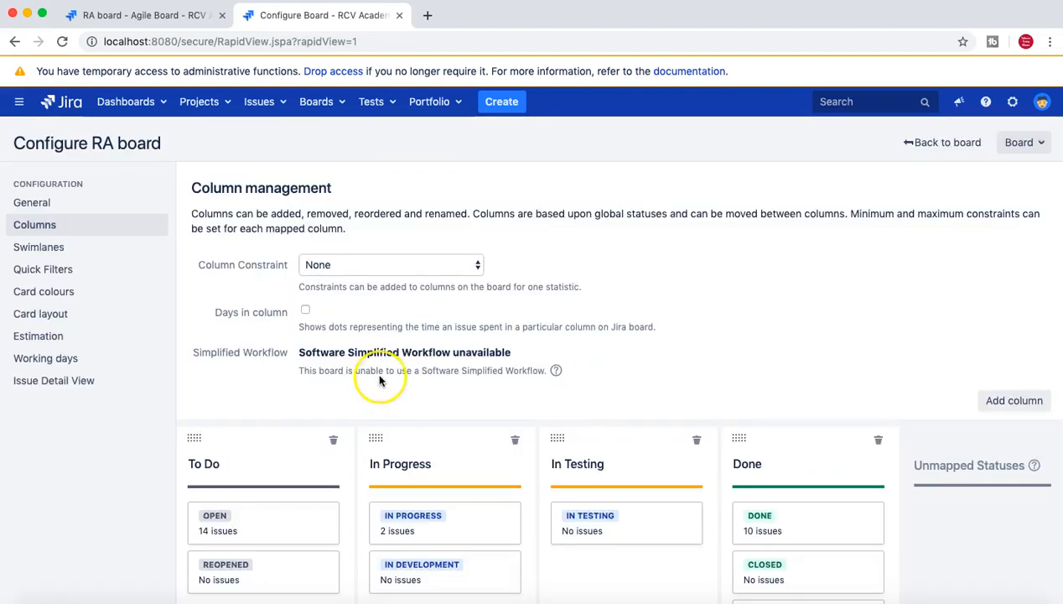
# Review Column management, where Done, Closed and Resolved map to the Done column.
pyautogui.scroll(-3)
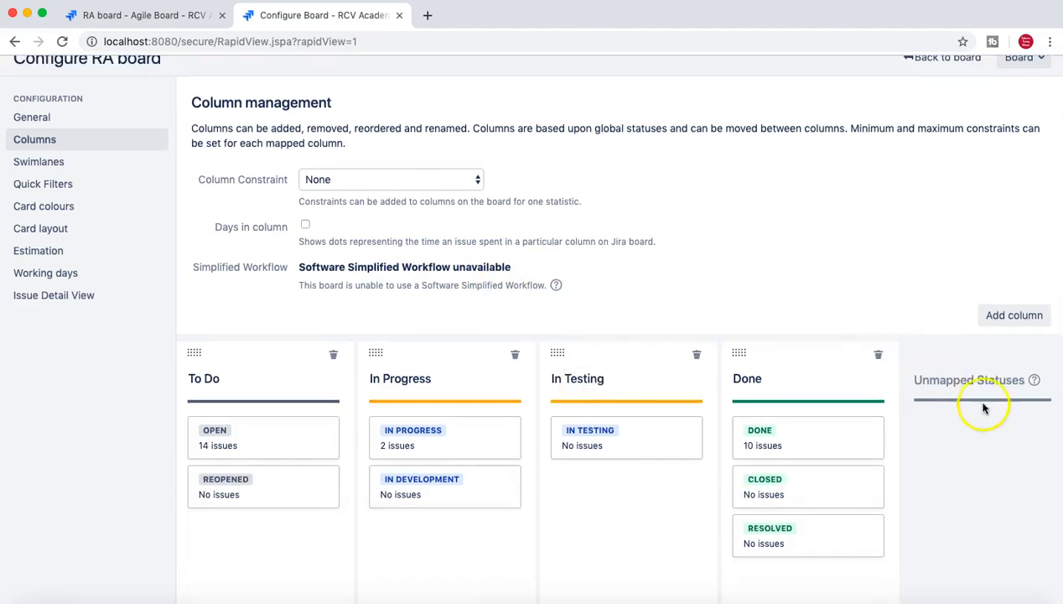
pyautogui.moveTo(954, 514)
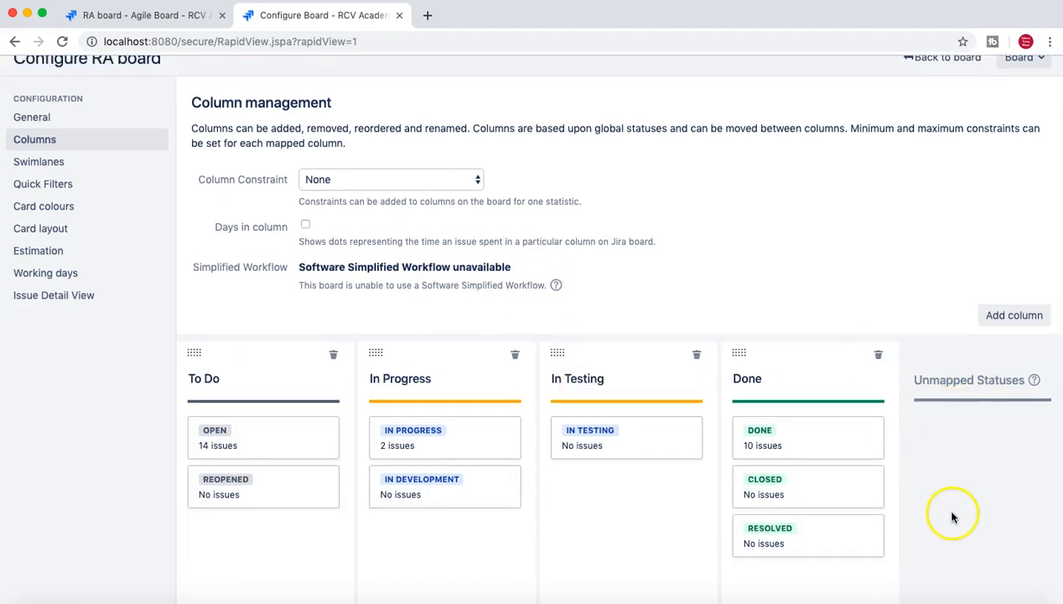
pyautogui.moveTo(972, 459)
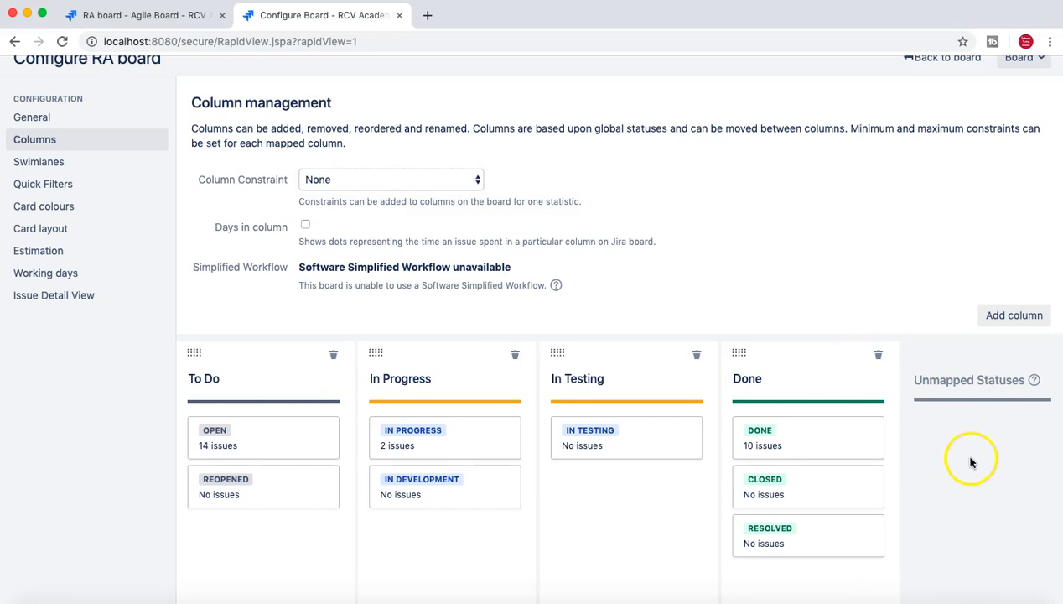
pyautogui.moveTo(616, 518)
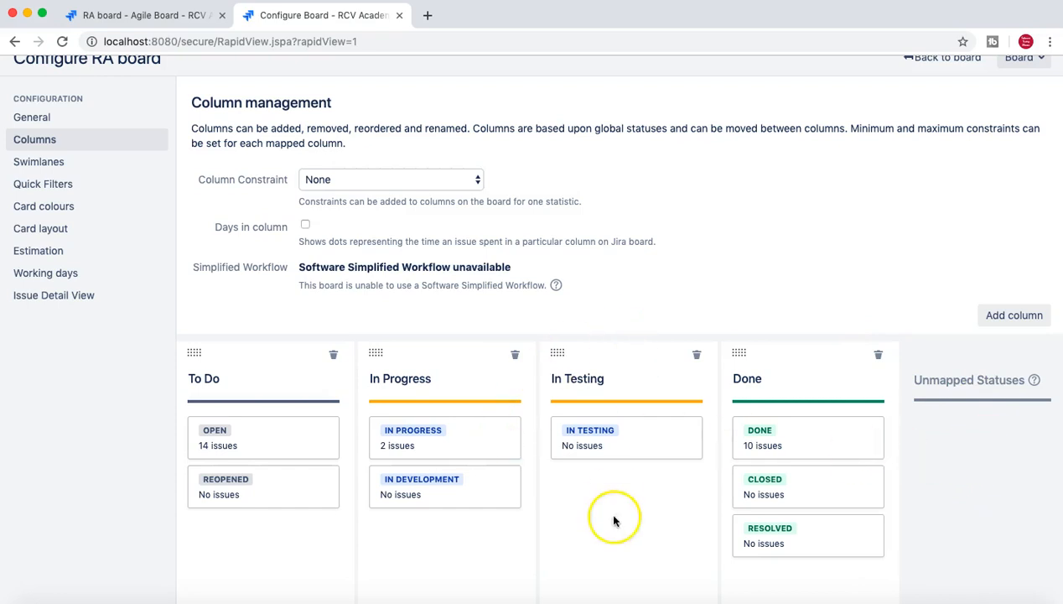
pyautogui.moveTo(247, 486)
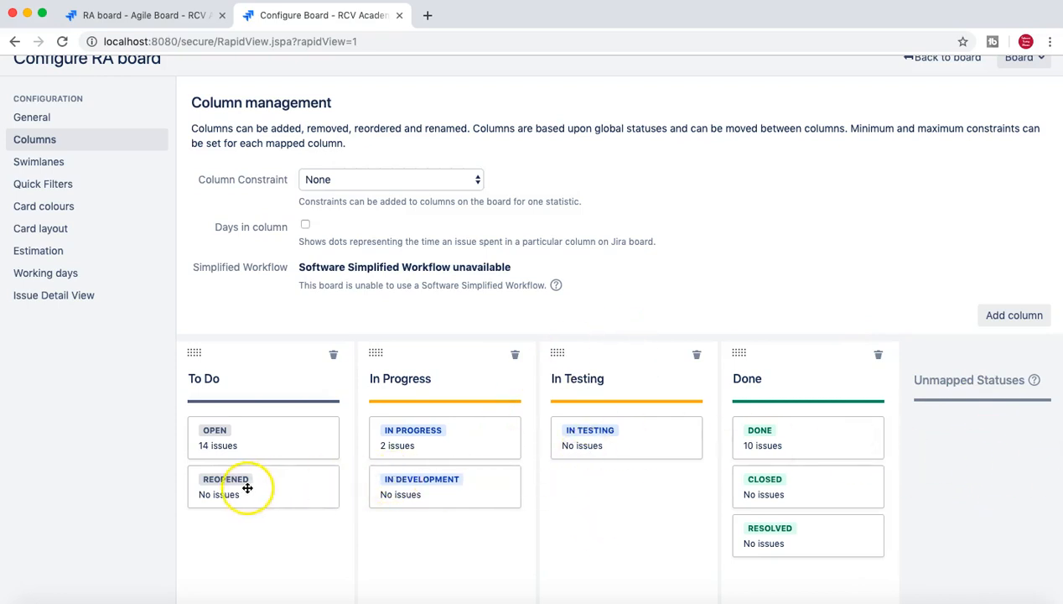
pyautogui.moveTo(512, 537)
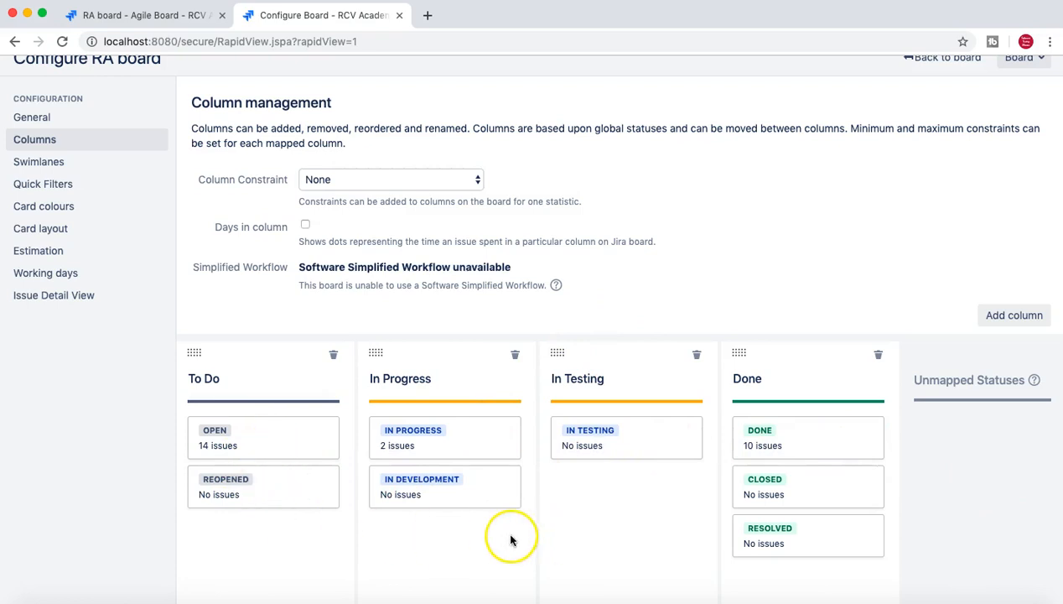
pyautogui.moveTo(916, 509)
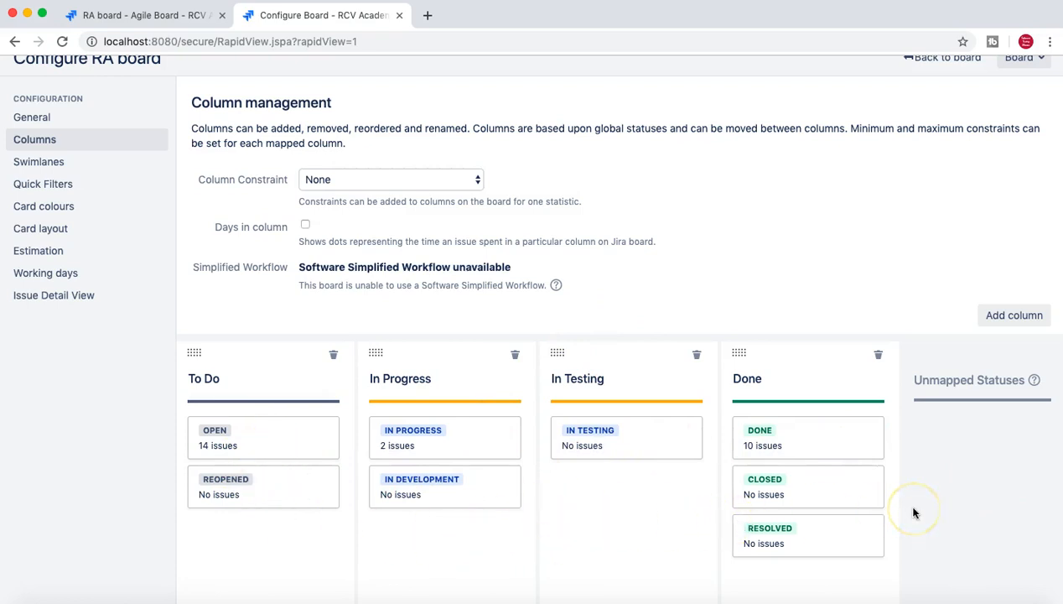
pyautogui.moveTo(916, 513)
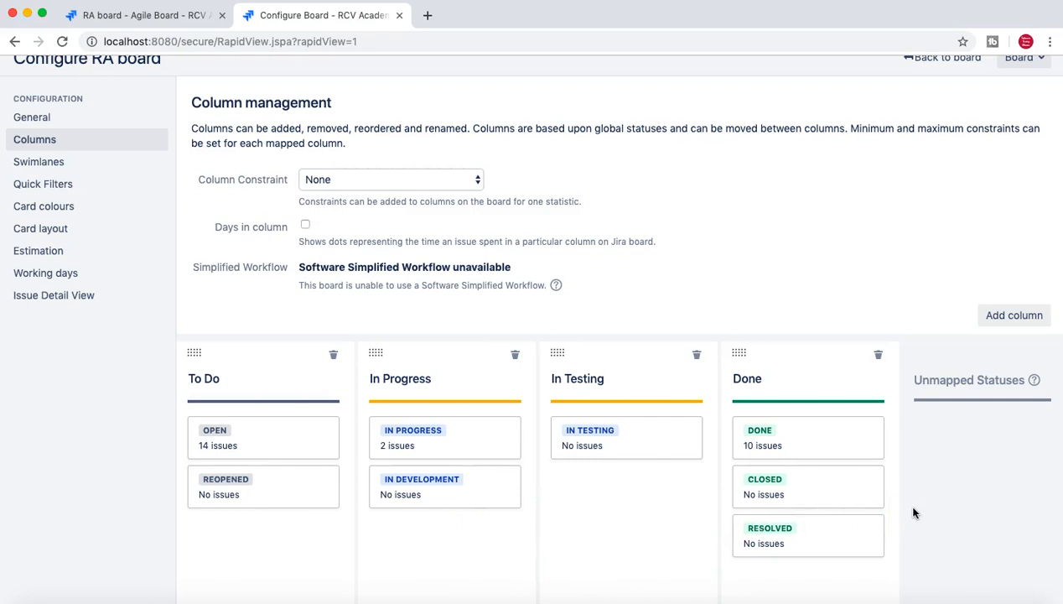